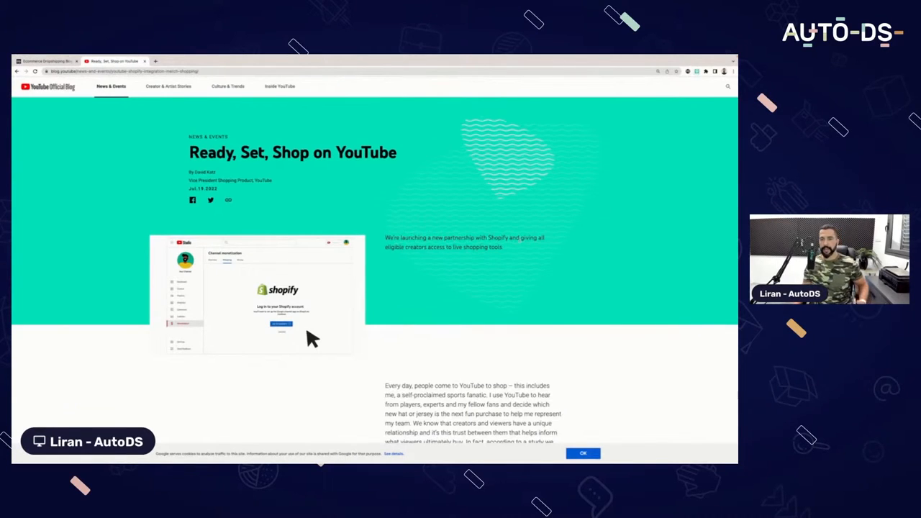
# Scroll into the post and follow the live shopping link to the Beauty Festival stream.
pyautogui.scroll(-3)
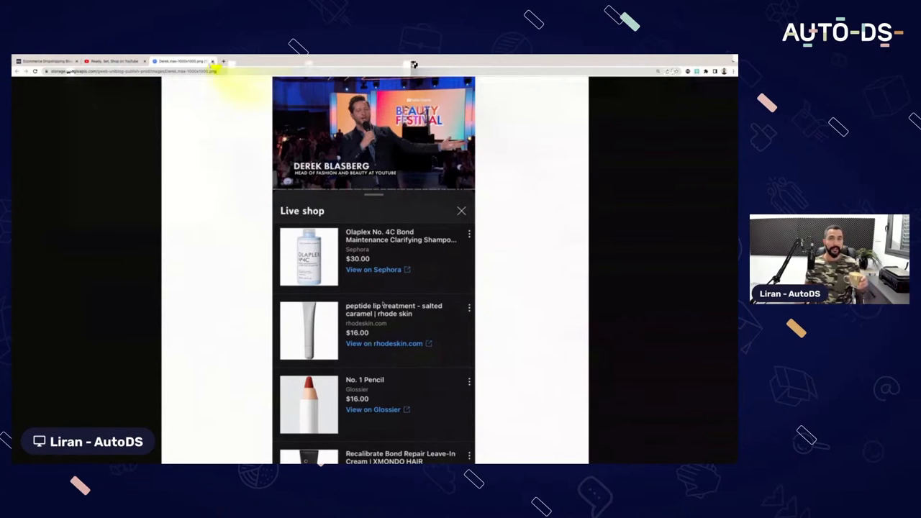
# Switch back to the 'Ready, Set, Shop on YouTube' post at the Shopify partnership section.
pyautogui.click(113, 60)
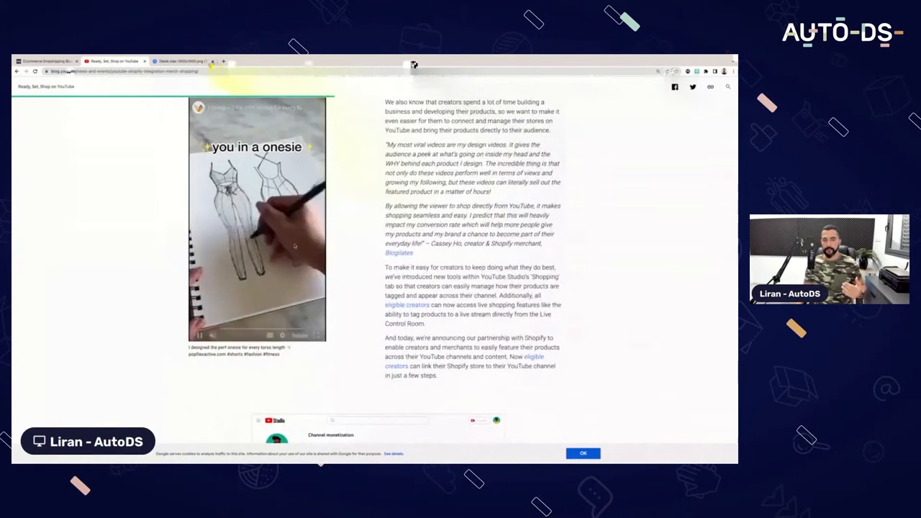
# Scroll past the Shopify screenshots and quote down to Related Topics and Related Articles.
pyautogui.scroll(-3)
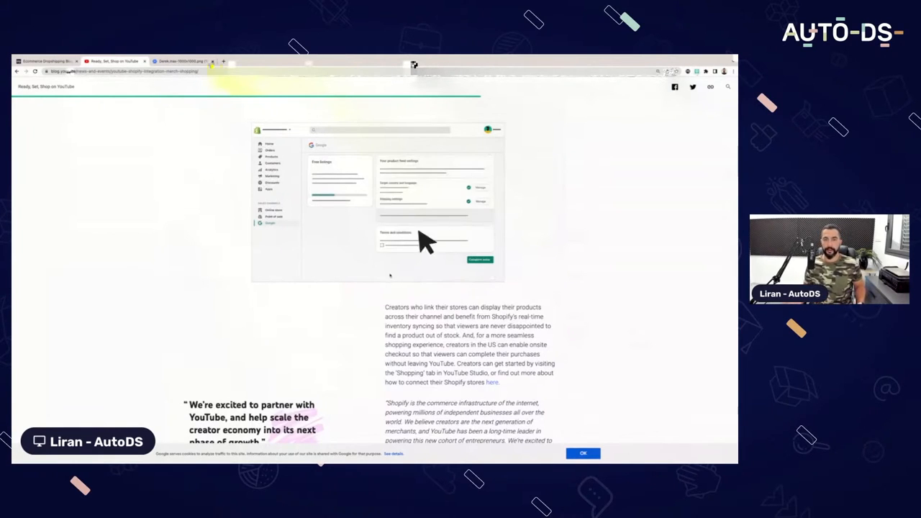
pyautogui.scroll(-3)
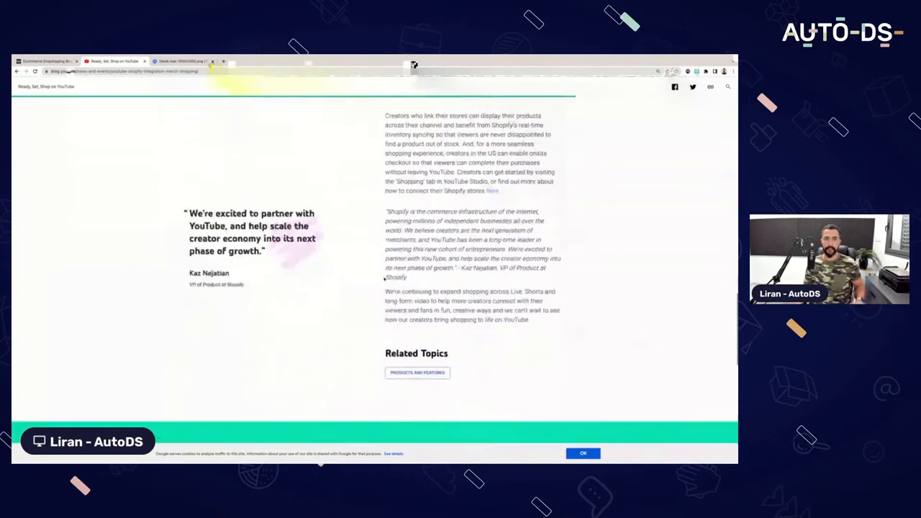
pyautogui.scroll(-3)
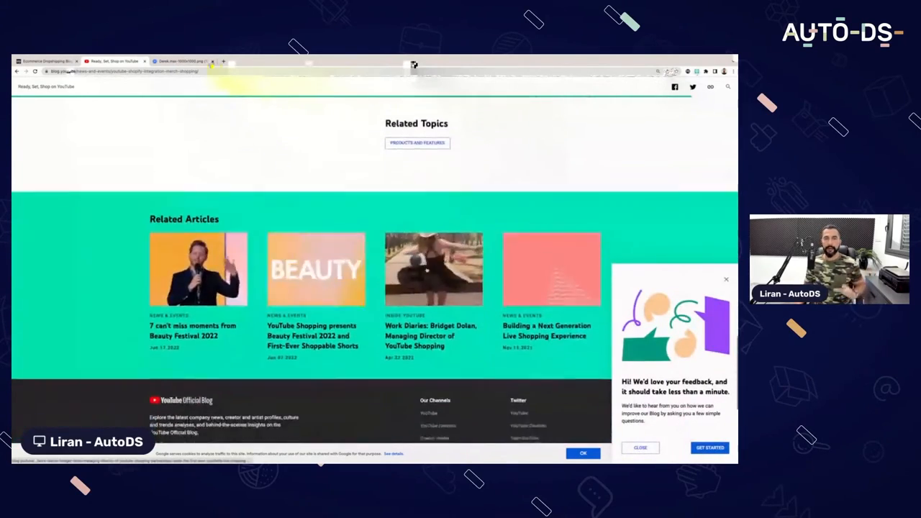